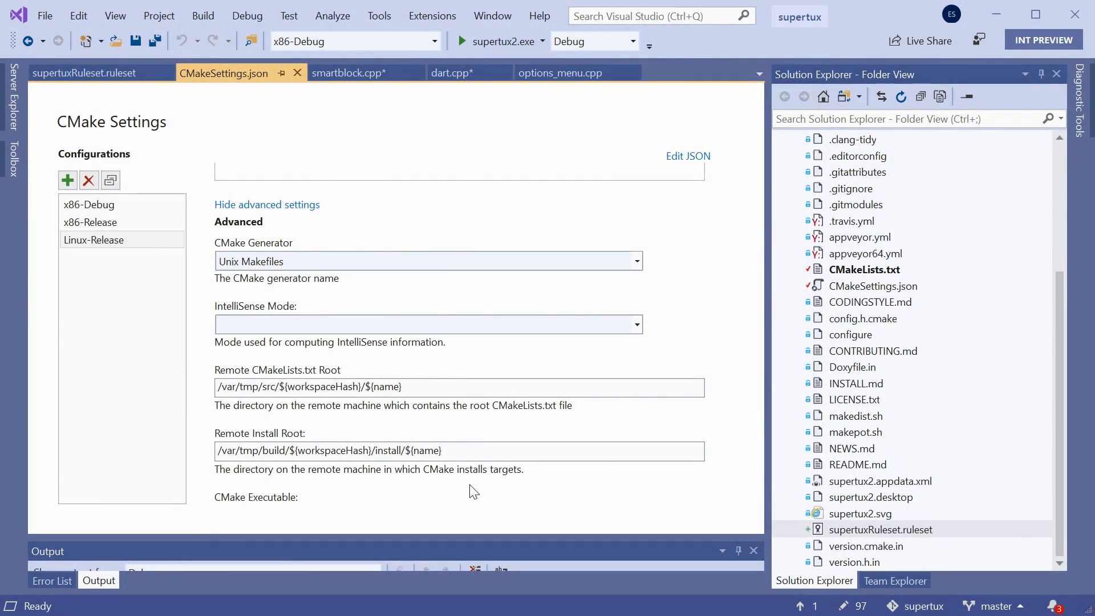
pyautogui.moveTo(93, 239)
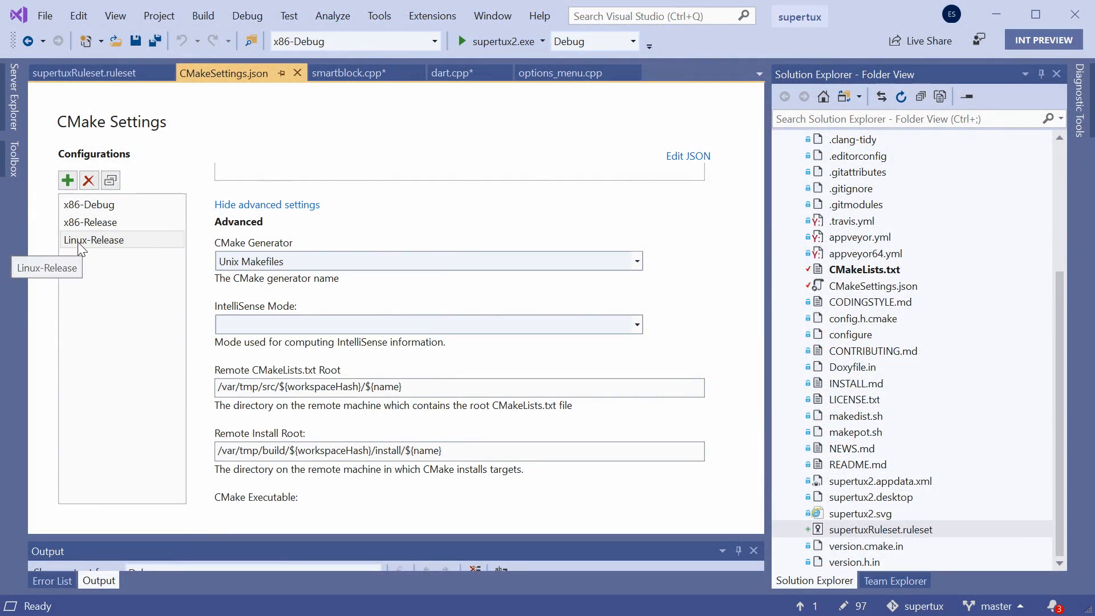
pyautogui.scroll(-3)
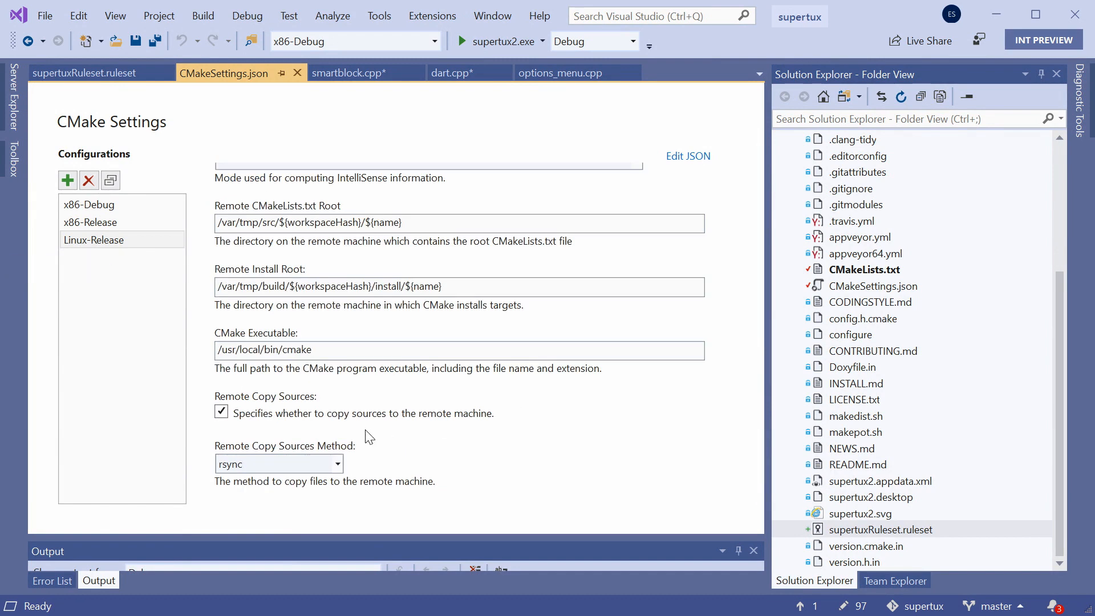
pyautogui.moveTo(517, 396)
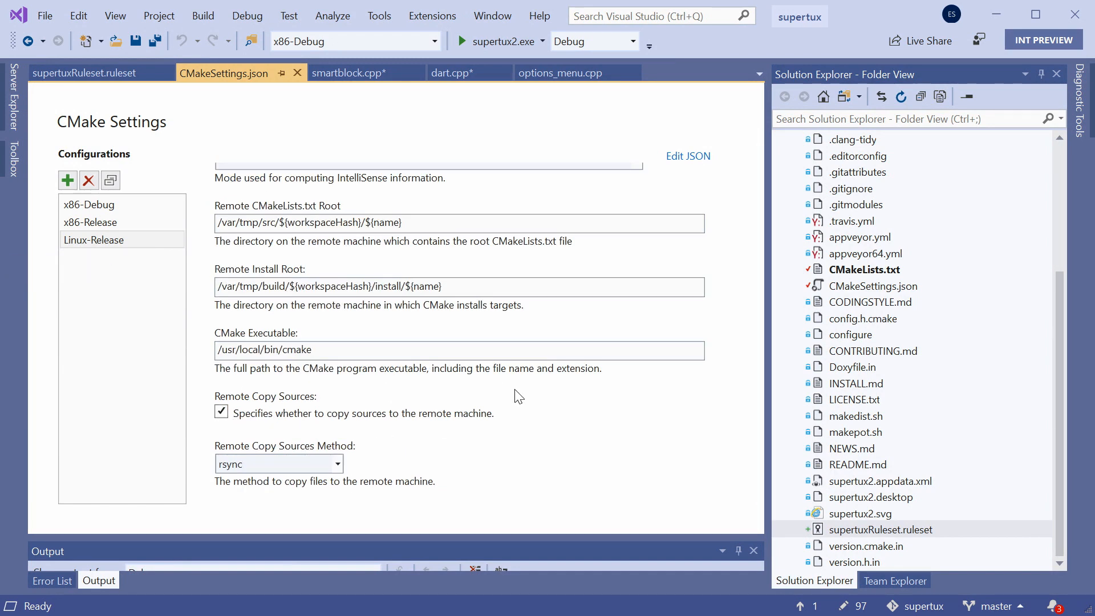